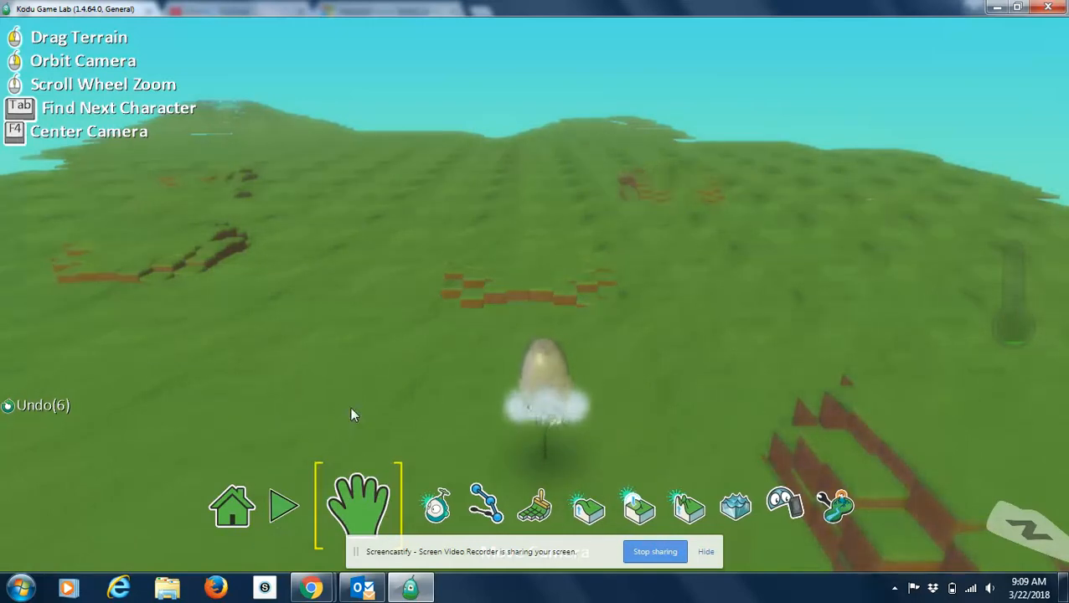
Switch to the Object tool for placing and selecting objects in the world.
click(281, 506)
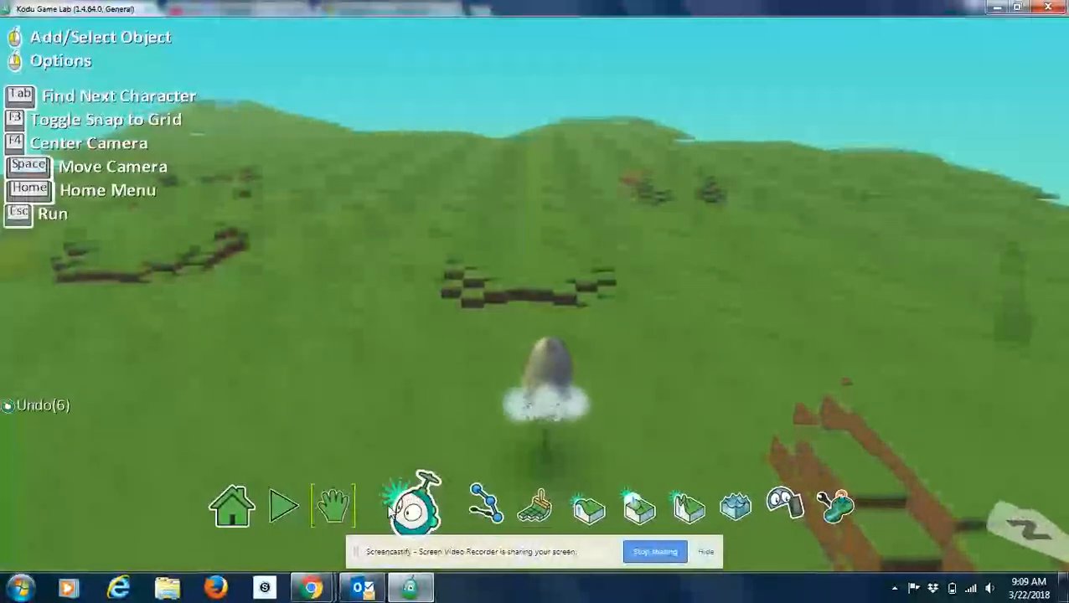
Select the Kodu character and bring up its program editor.
click(411, 503)
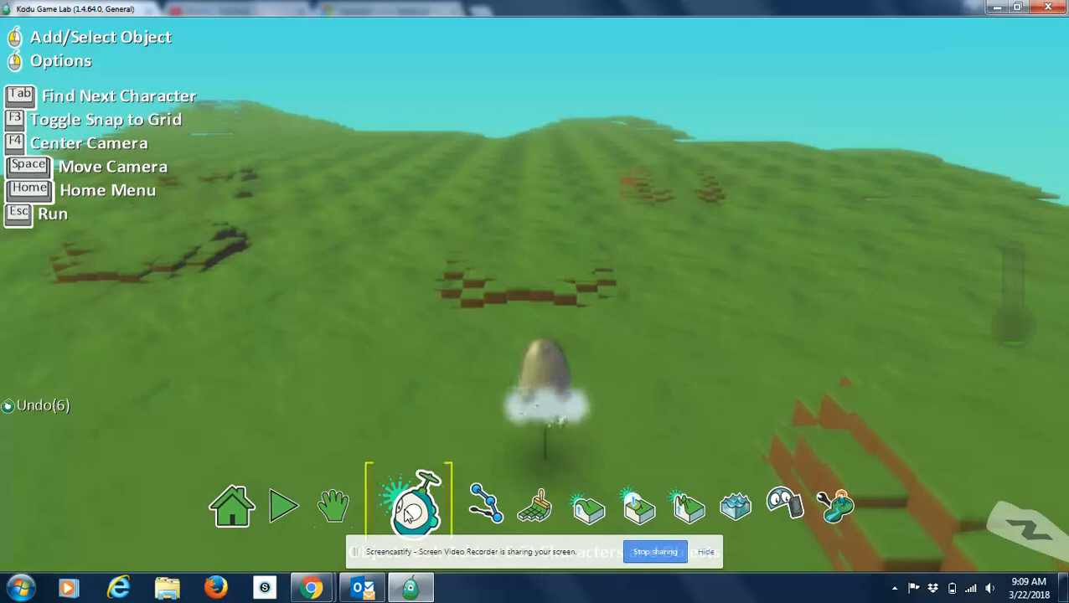
click(545, 368)
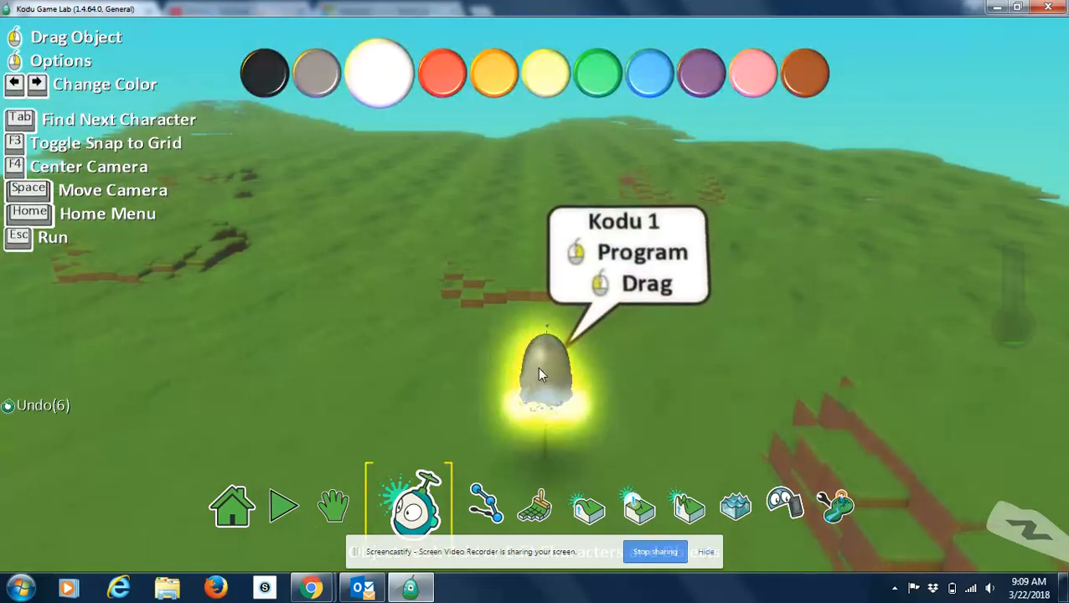
right_click(549, 372)
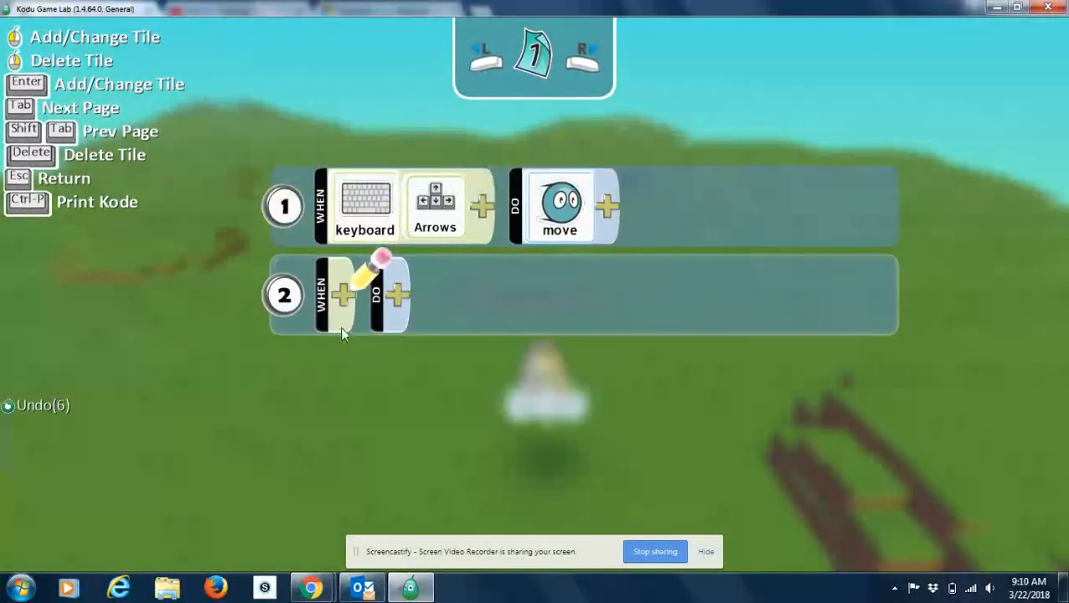
Set rule 2's WHEN condition to the left mouse button.
click(344, 294)
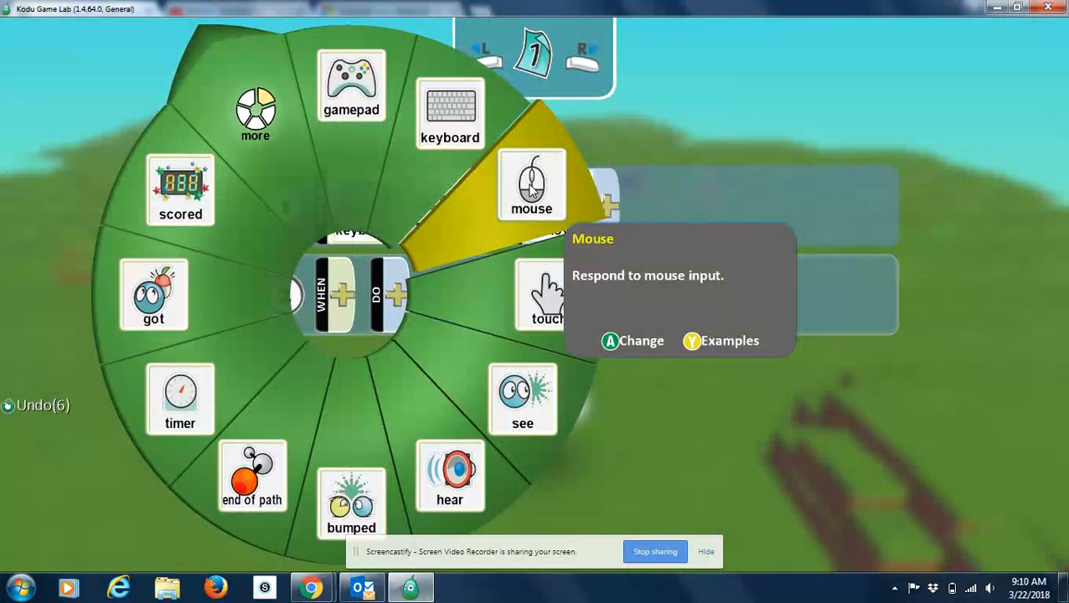
click(533, 185)
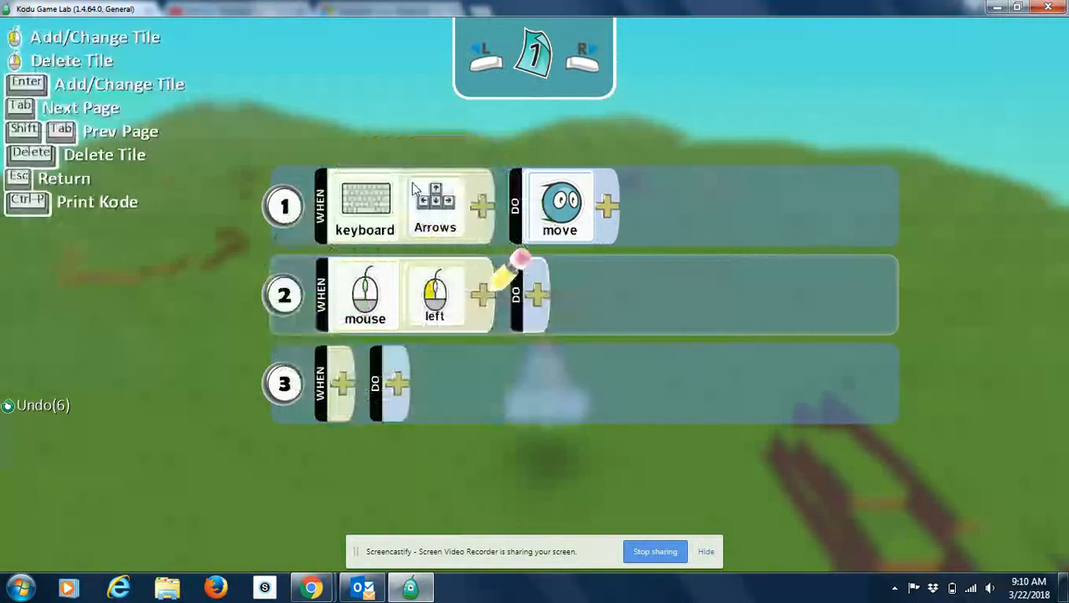
Set rule 2's DO action to shoot a blip.
click(537, 293)
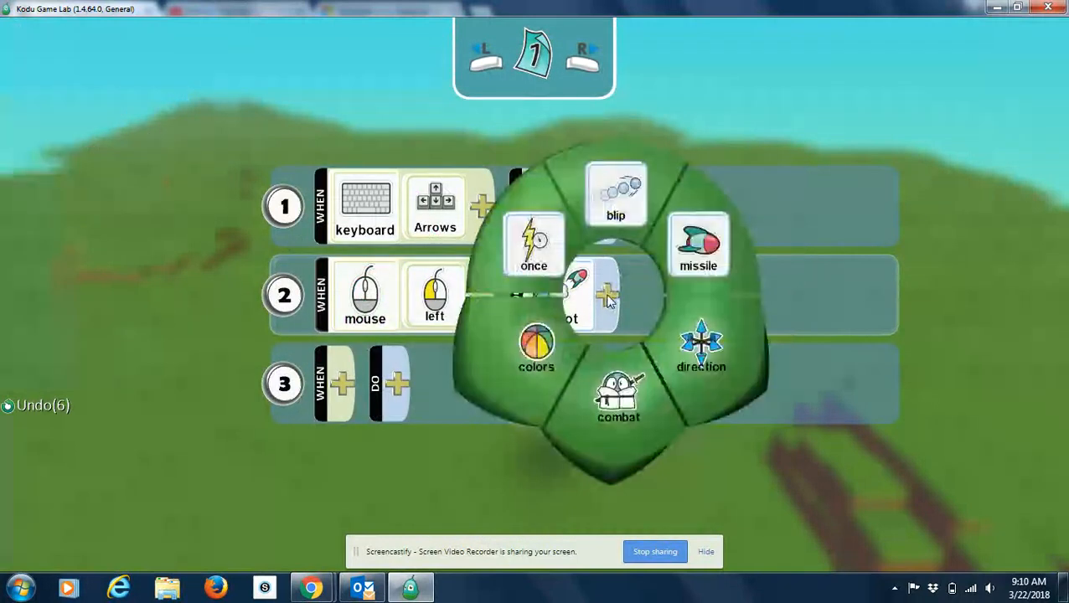
mouse_move(699, 243)
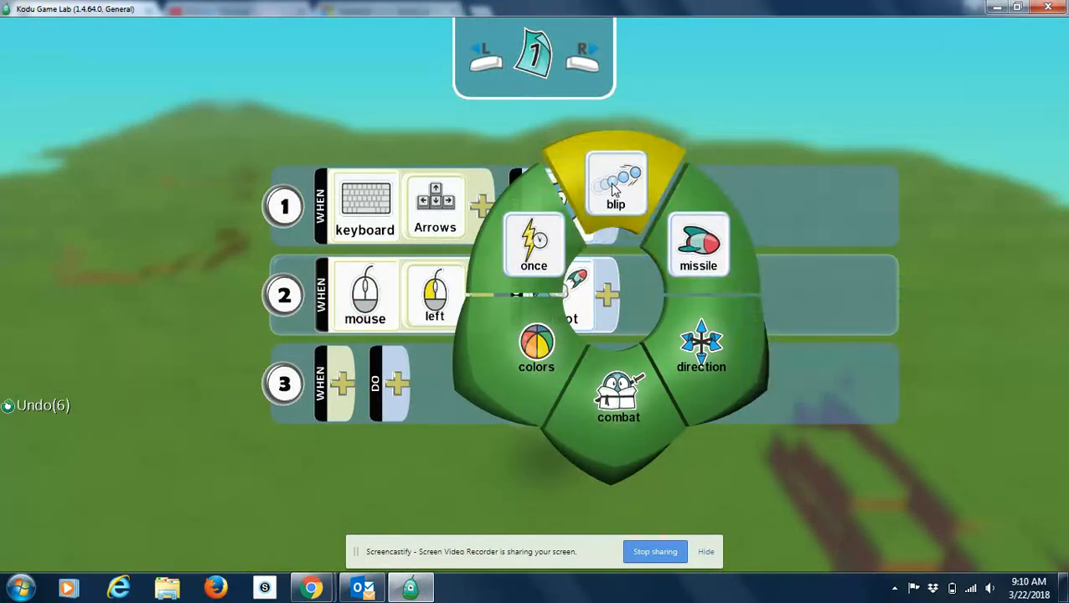
click(617, 181)
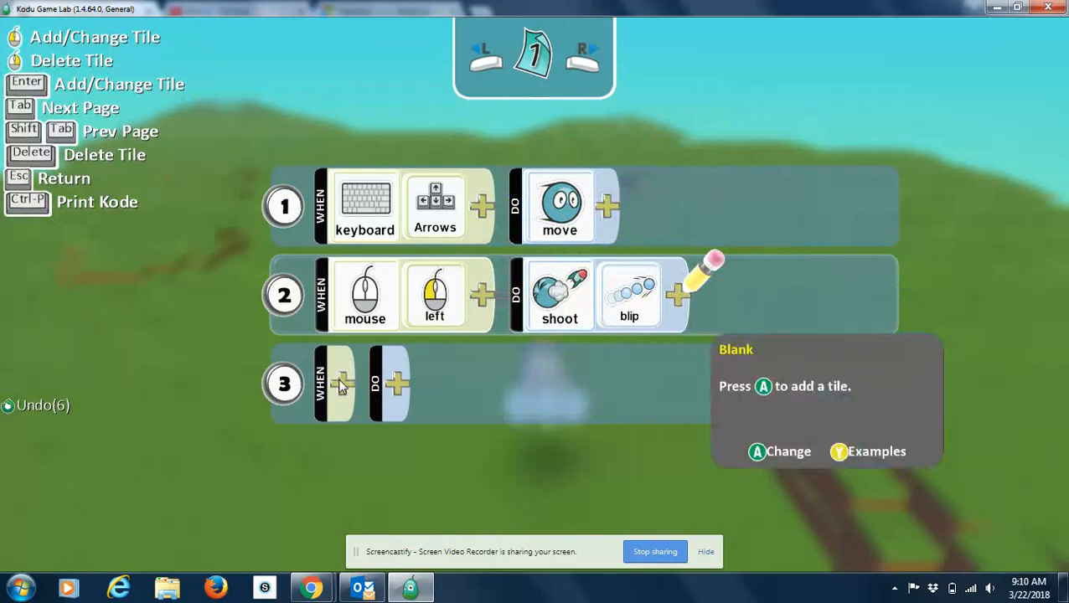
Make rule 3 shoot a missile when the right mouse button is pressed.
click(342, 383)
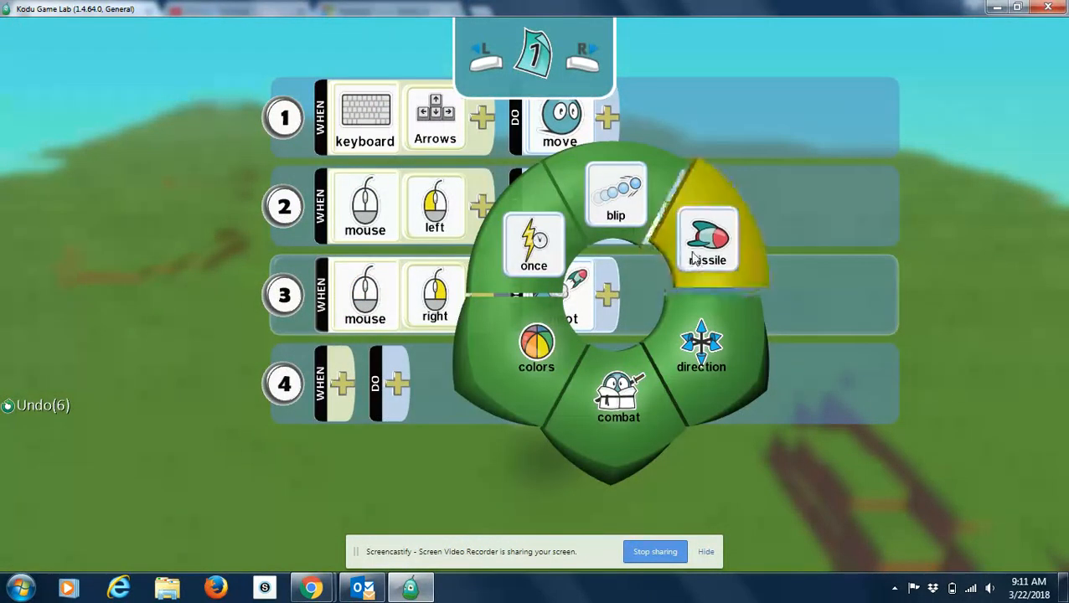
click(708, 241)
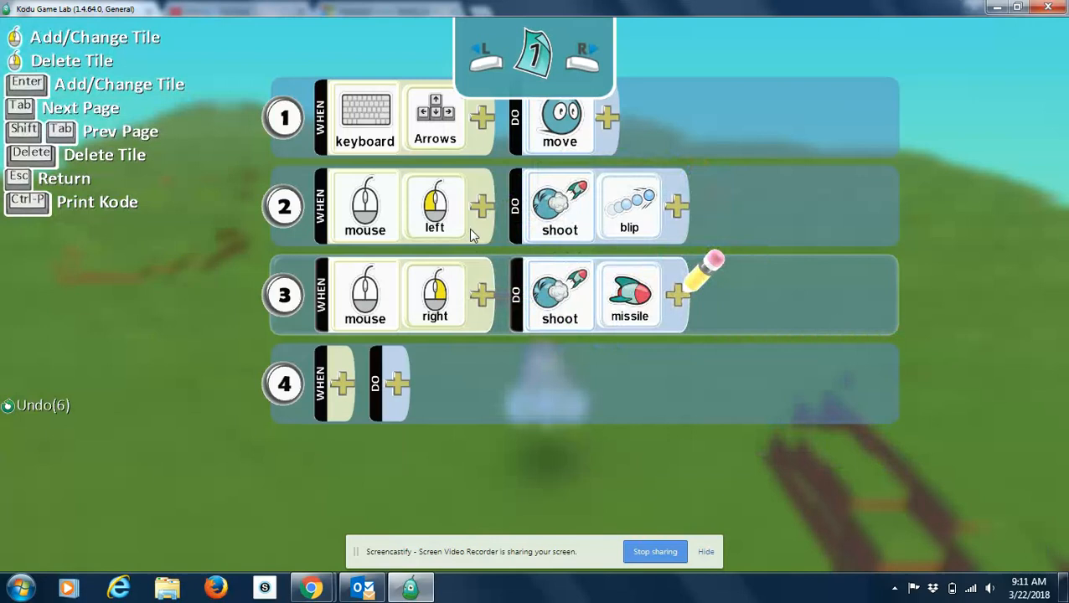
mouse_move(437, 255)
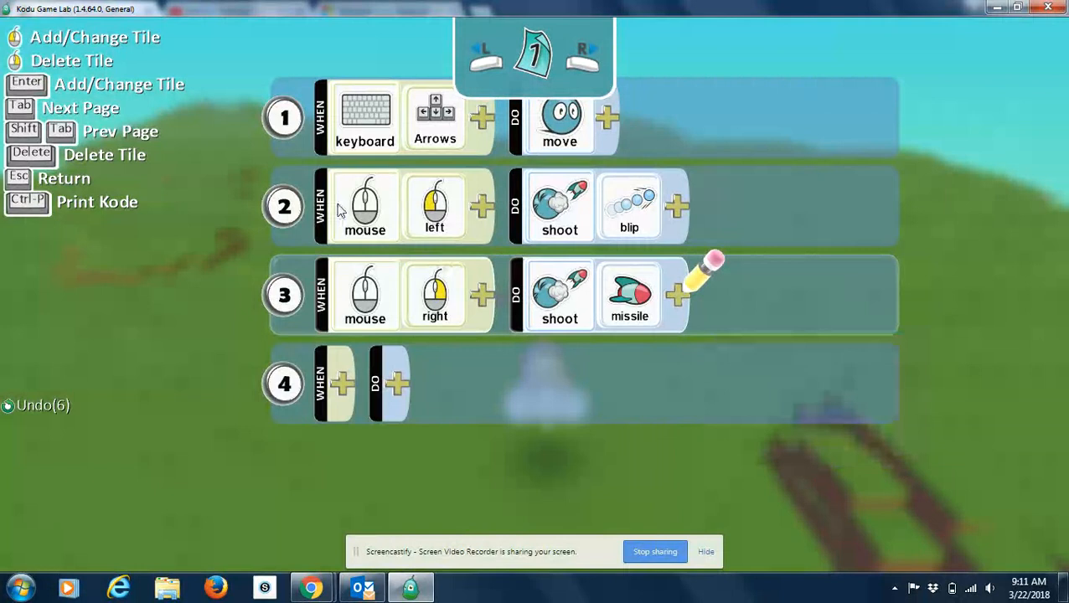
mouse_move(637, 234)
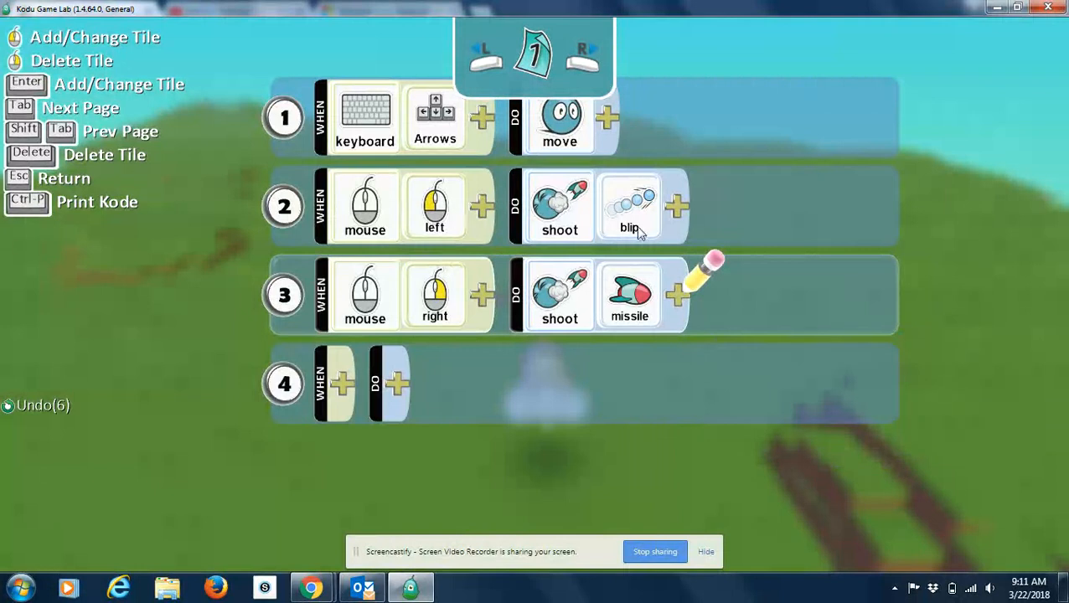
mouse_move(449, 379)
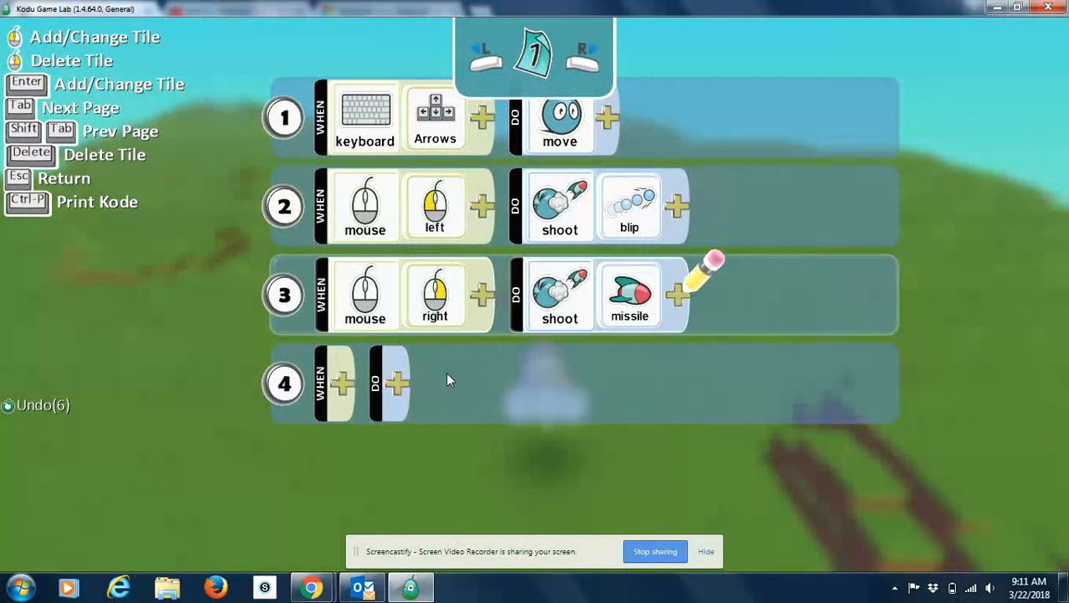